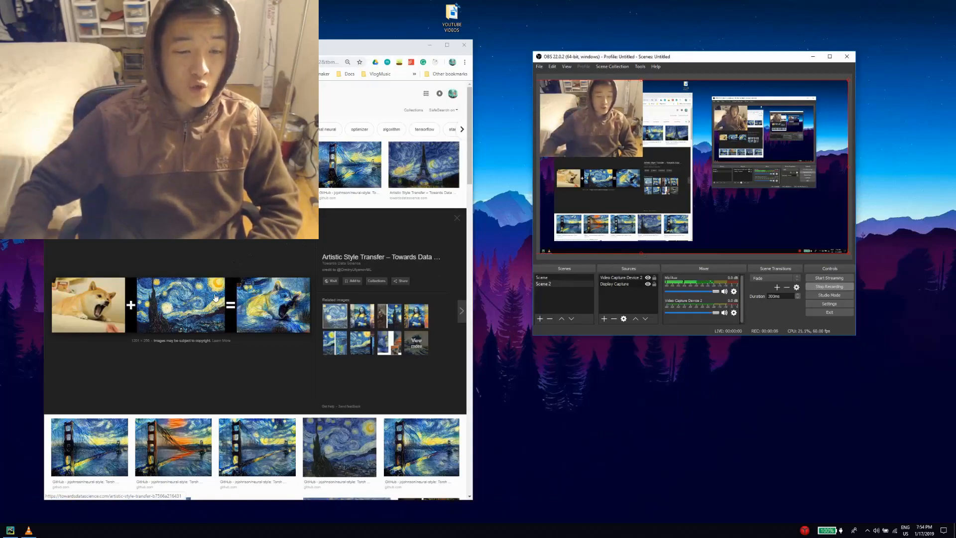
{"action": "mouse_move", "coordinate": [189, 372]}
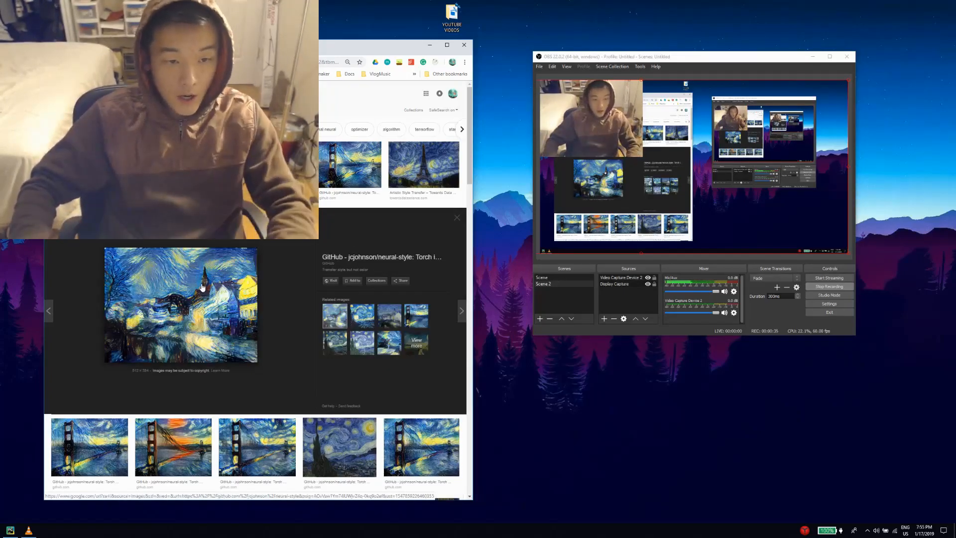
Step past the Golden Gate Bridge example and preview the Starry Night styled Eiffel Tower image
{"action": "left_click", "coordinate": [350, 164]}
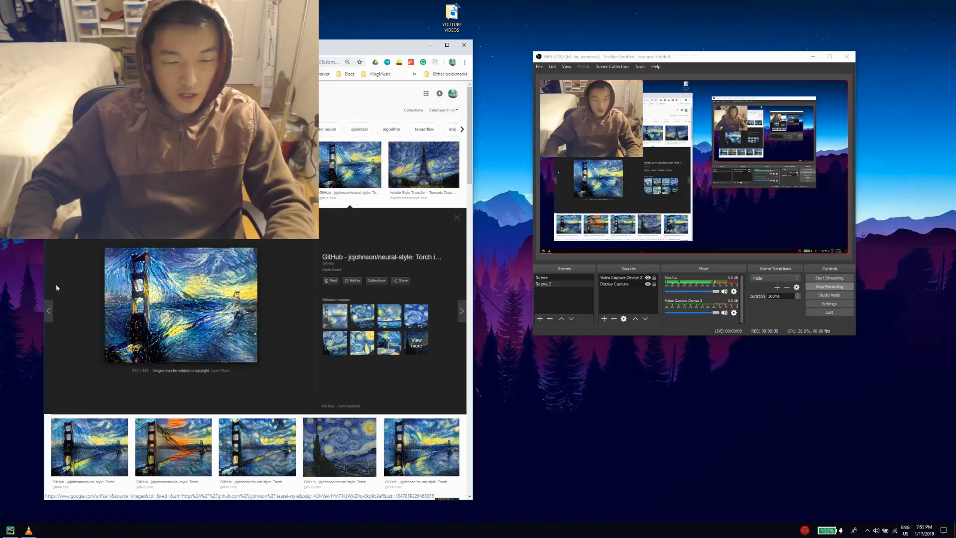
{"action": "left_click", "coordinate": [424, 164]}
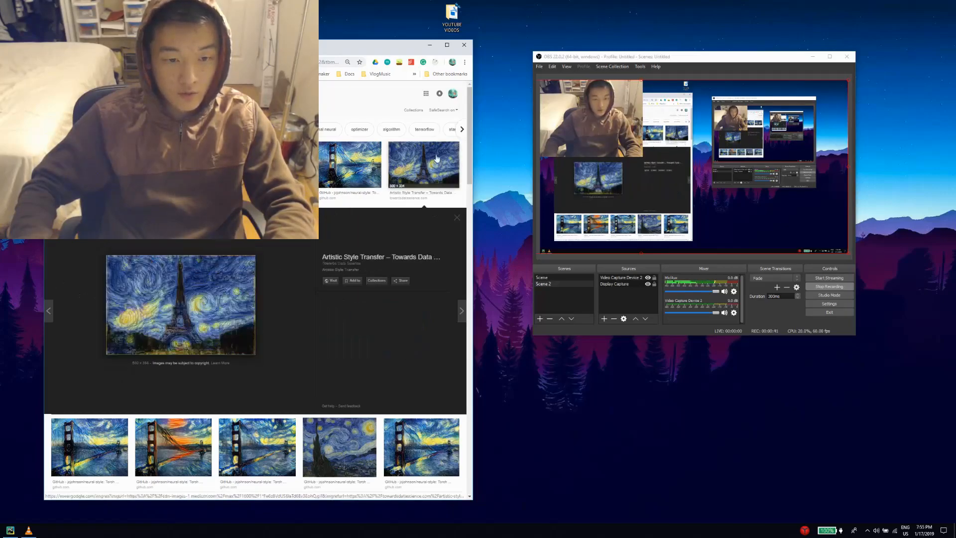
{"action": "left_click", "coordinate": [180, 304]}
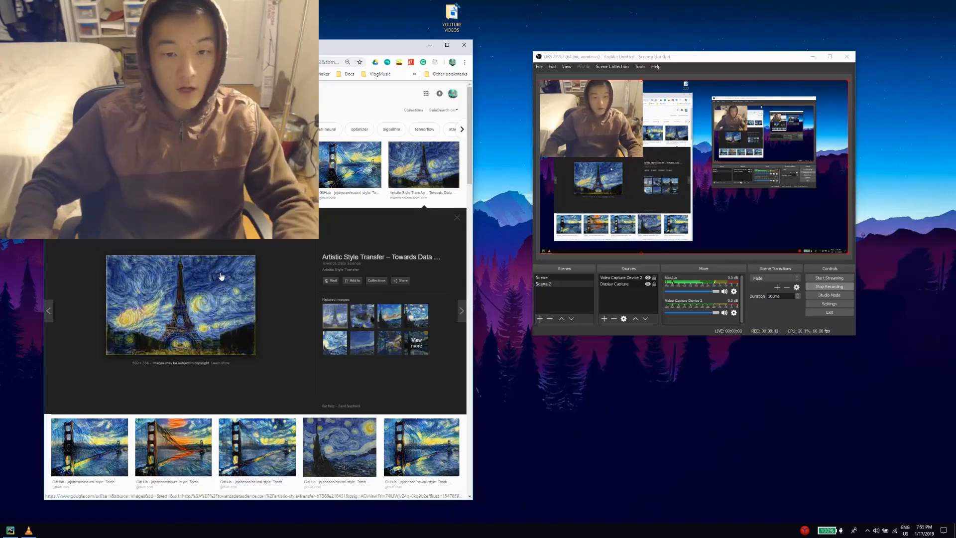